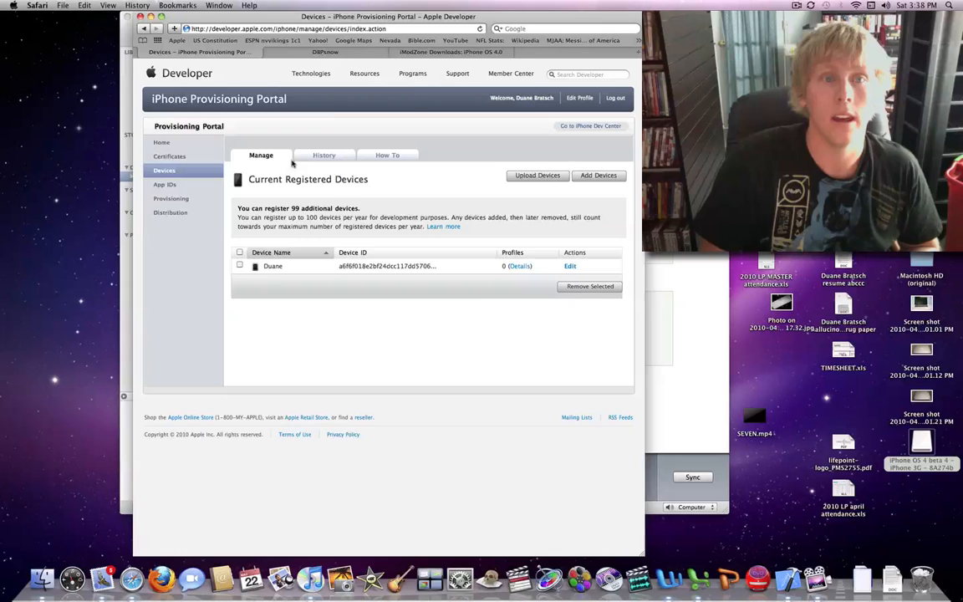
# Switch to the UD ID tab showing the dbpsnow blog post selling 3$ UDID registrations.
pyautogui.click(325, 51)
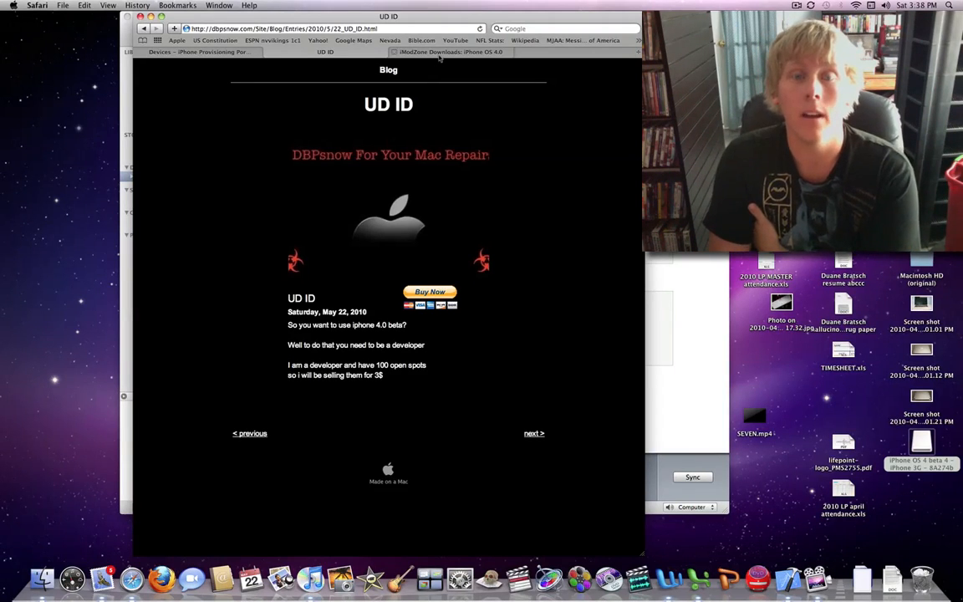
pyautogui.moveTo(451, 52)
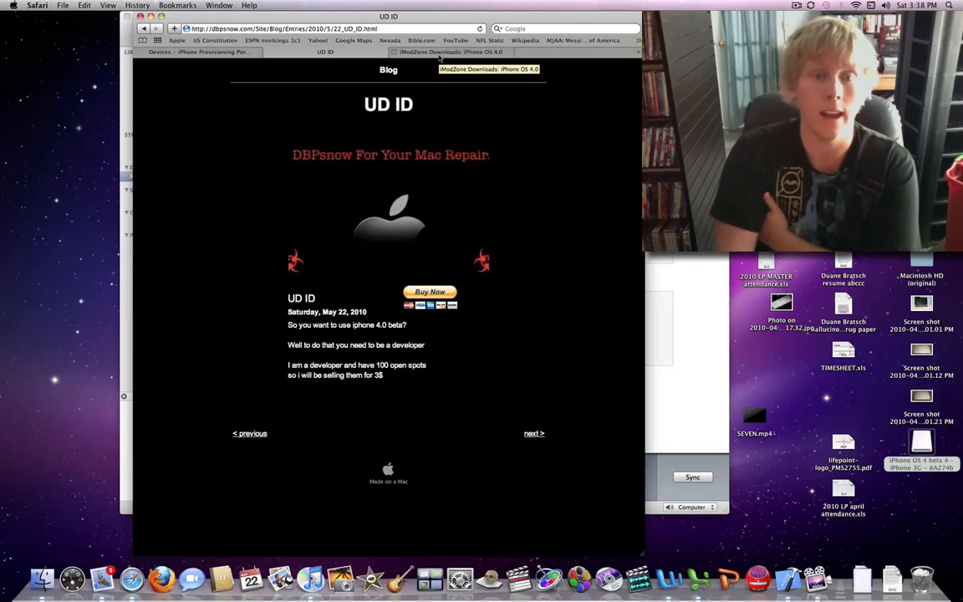
# Buy the UD ID through PayPal via Buy Now, then return to the iPhone Provisioning Portal.
pyautogui.click(430, 292)
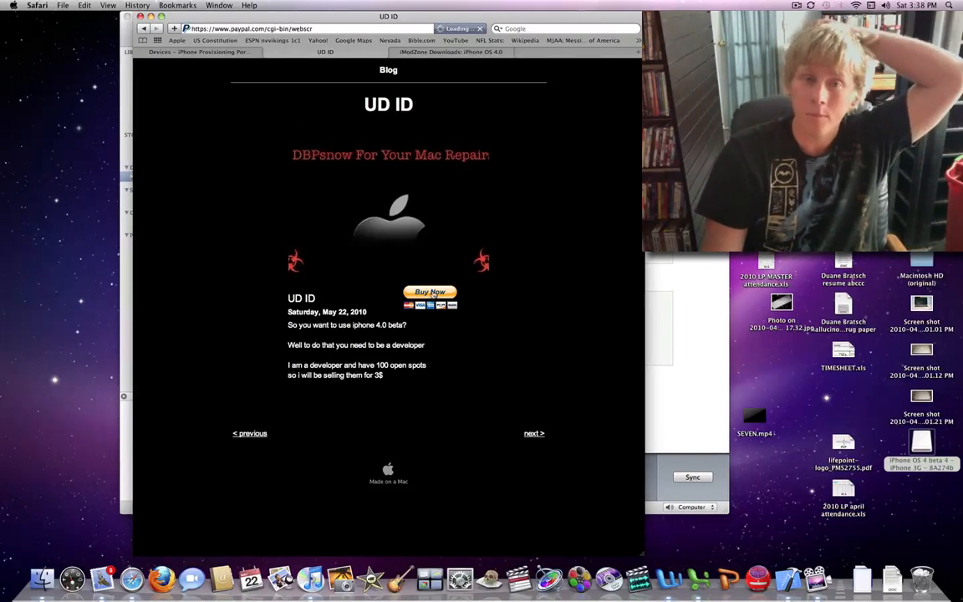
pyautogui.click(430, 292)
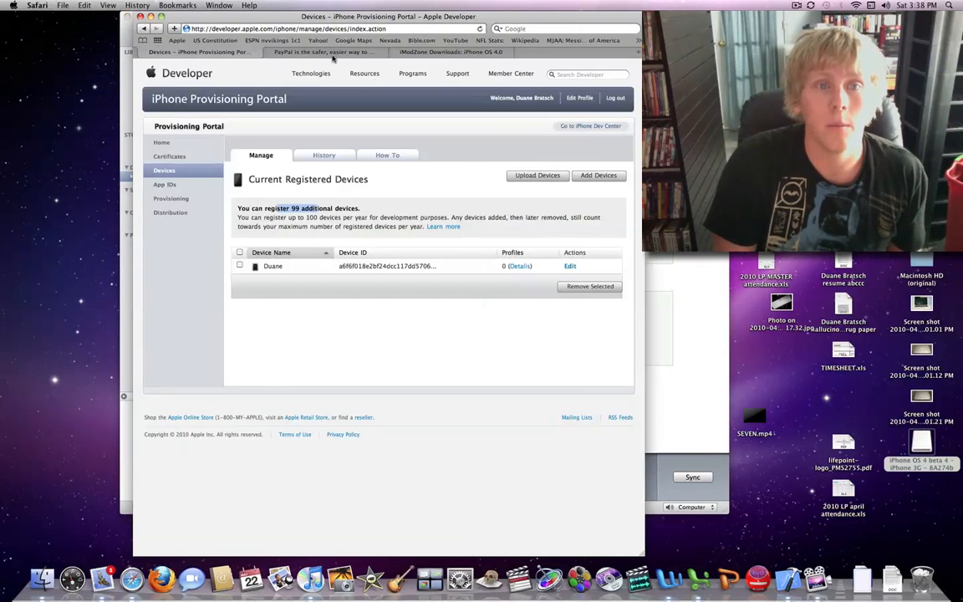
pyautogui.click(322, 52)
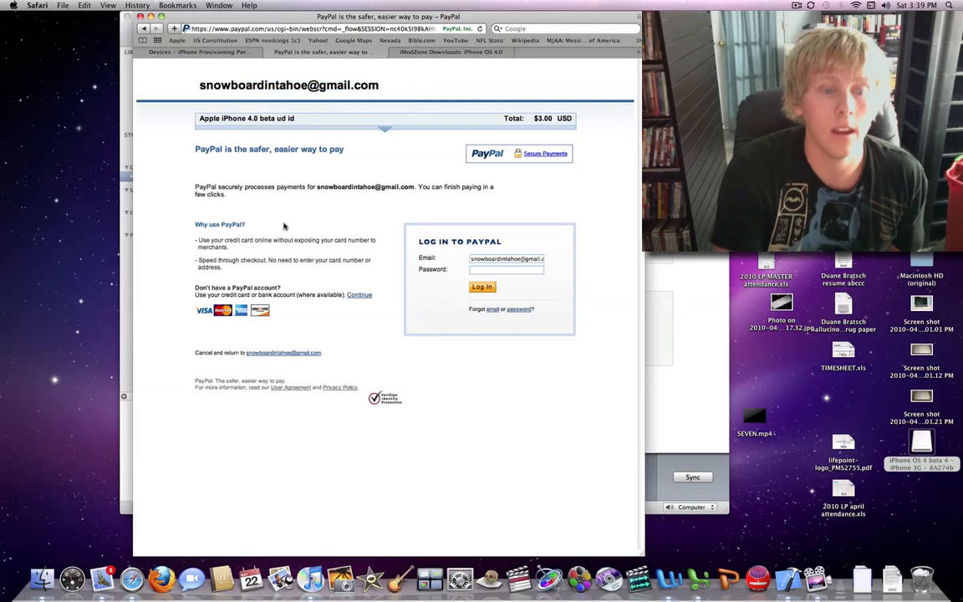
pyautogui.moveTo(457, 255)
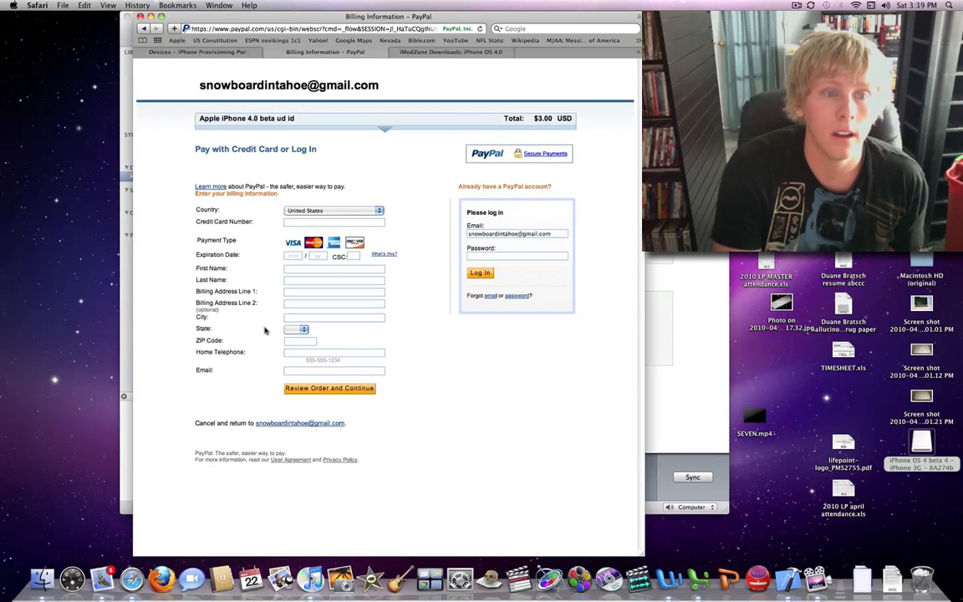
pyautogui.moveTo(339, 311)
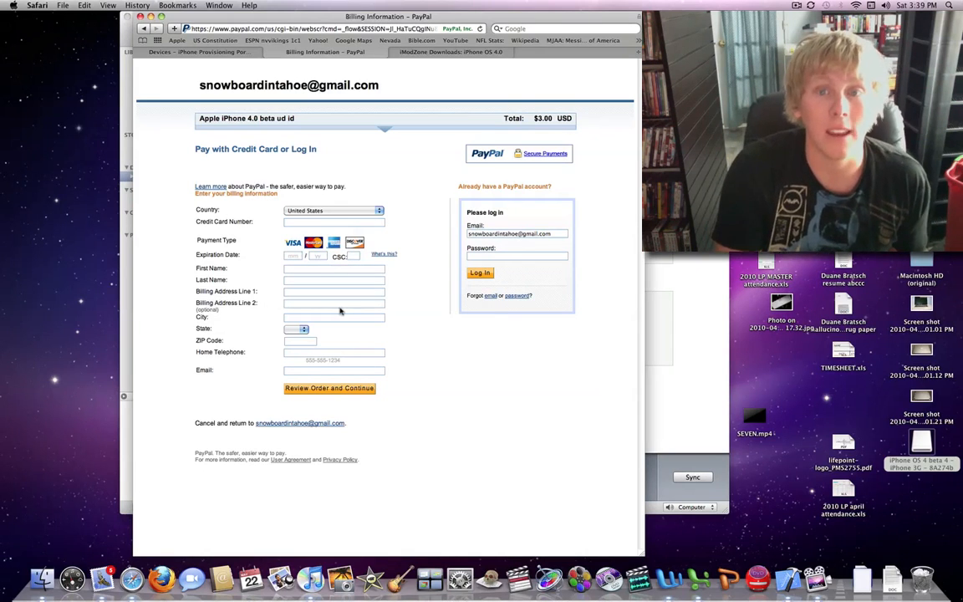
pyautogui.moveTo(341, 340)
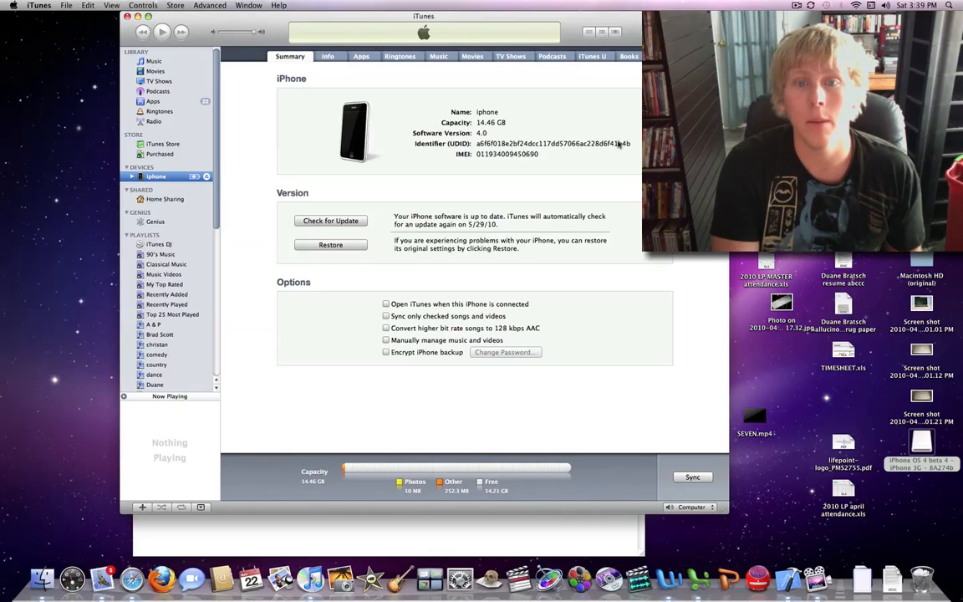
pyautogui.moveTo(397, 153)
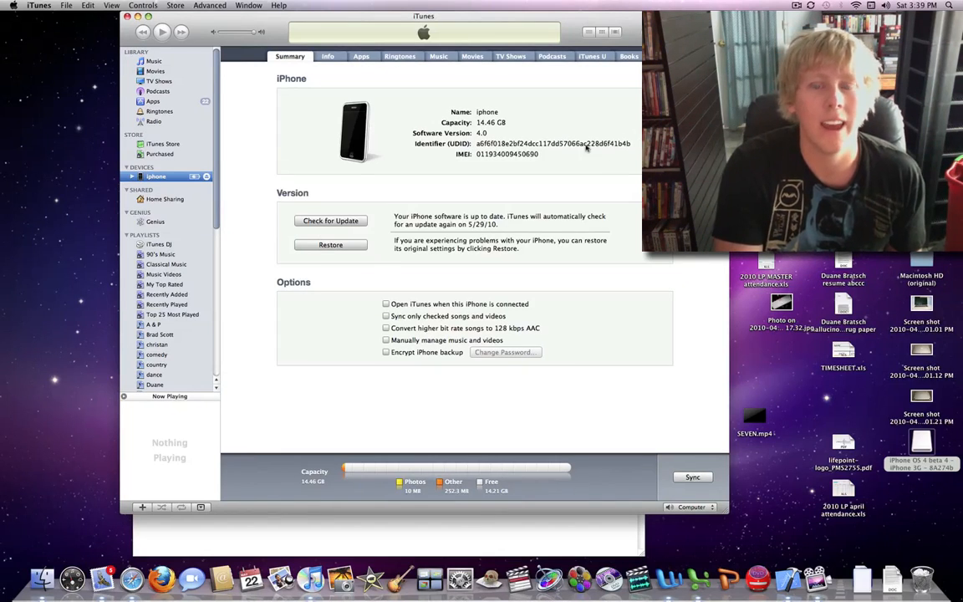
pyautogui.moveTo(500, 524)
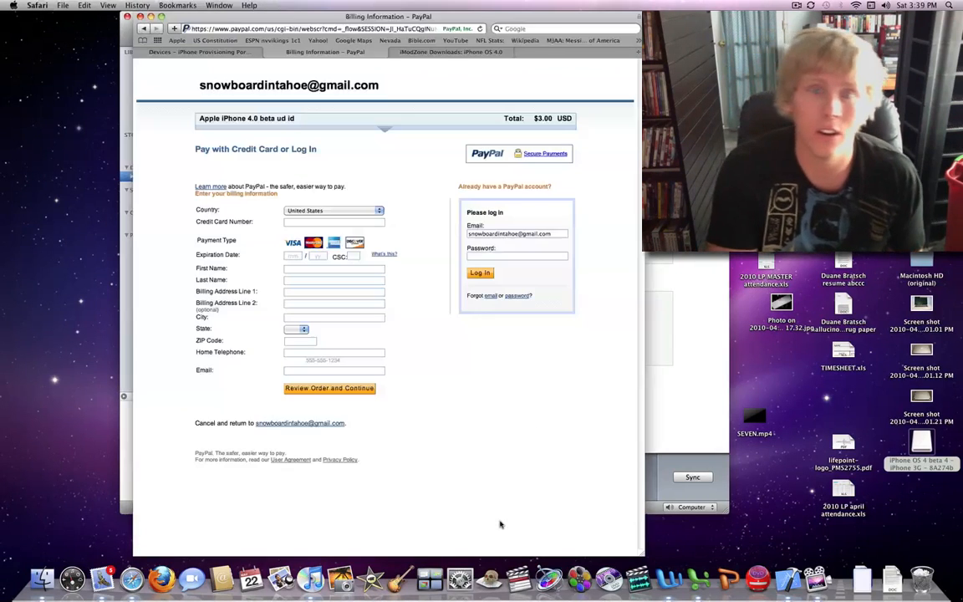
pyautogui.click(451, 52)
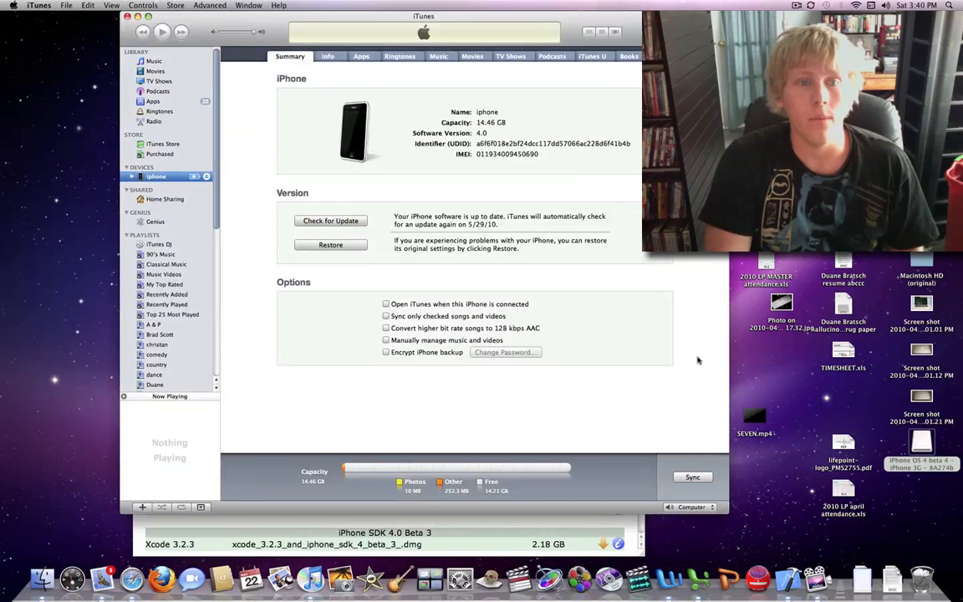
pyautogui.moveTo(507, 351)
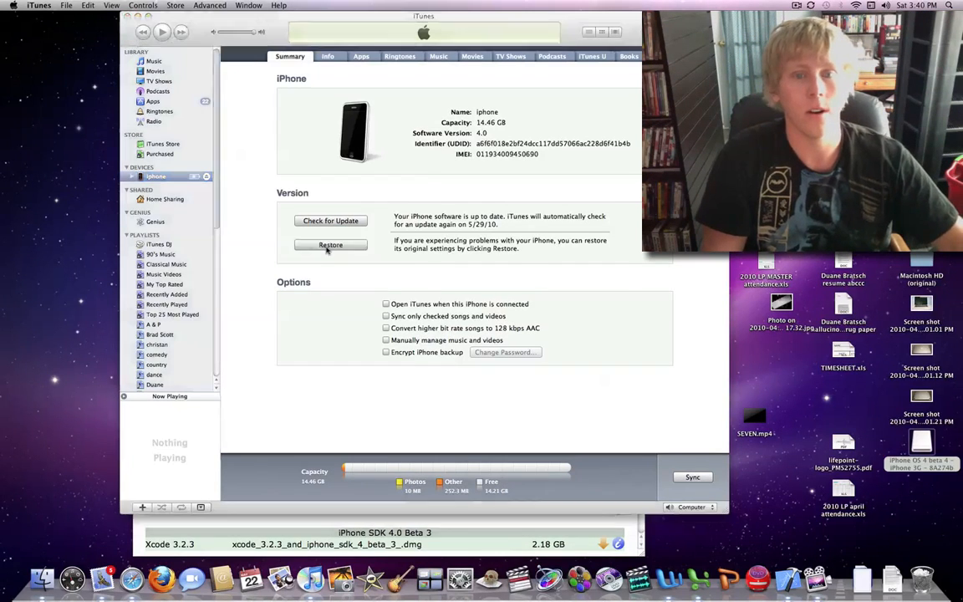
# Option-click Restore and choose iPhone1,2_4.0_8A274b_Restore.ipsw as the firmware file.
pyautogui.click(330, 244)
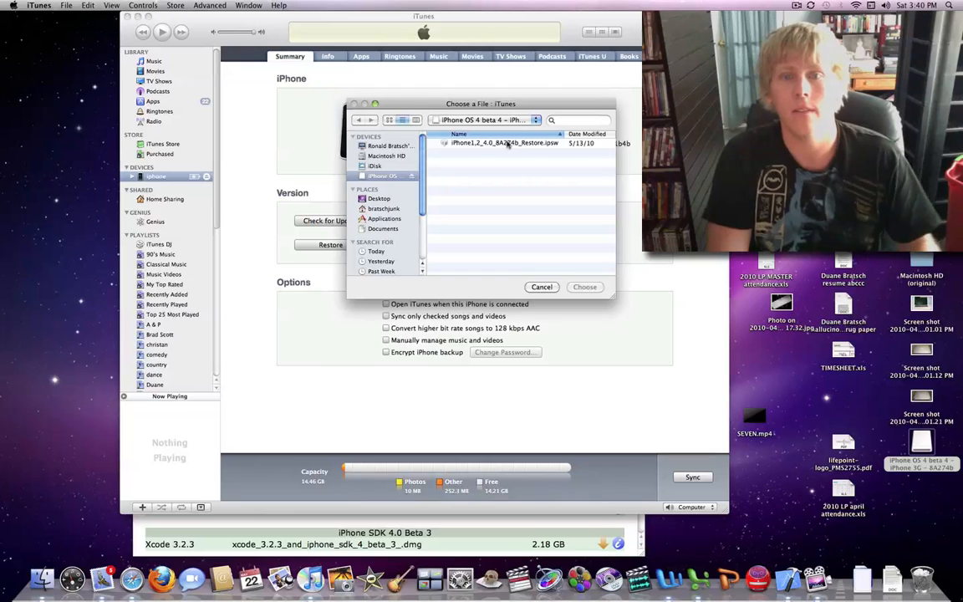
pyautogui.click(501, 143)
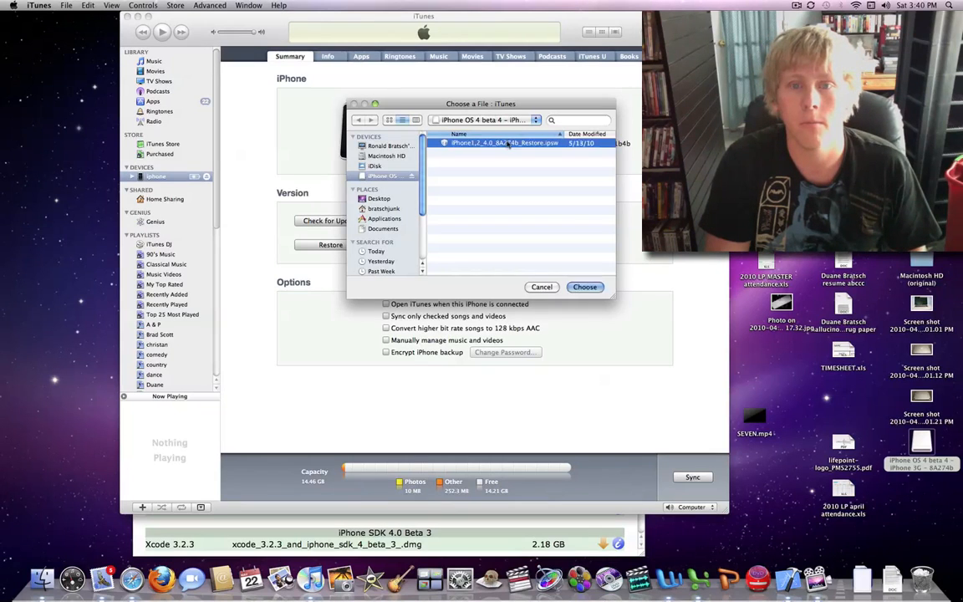